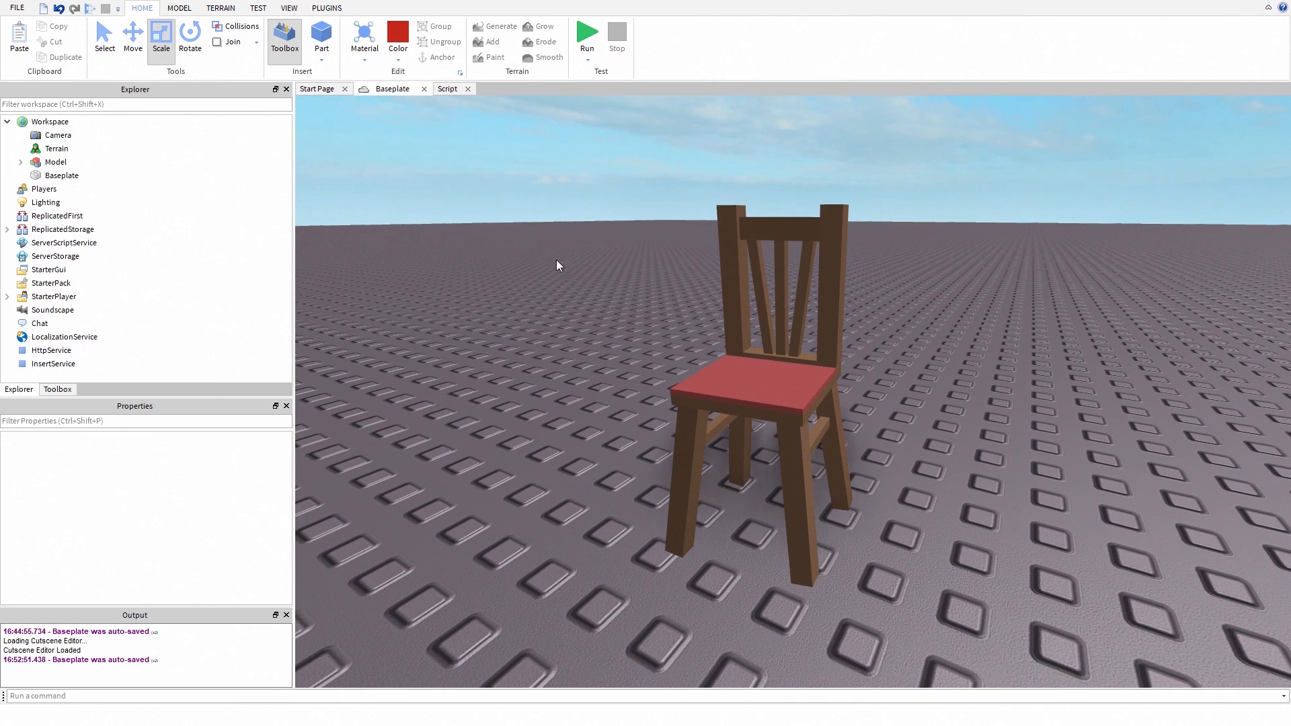
mouse_move(1002, 369)
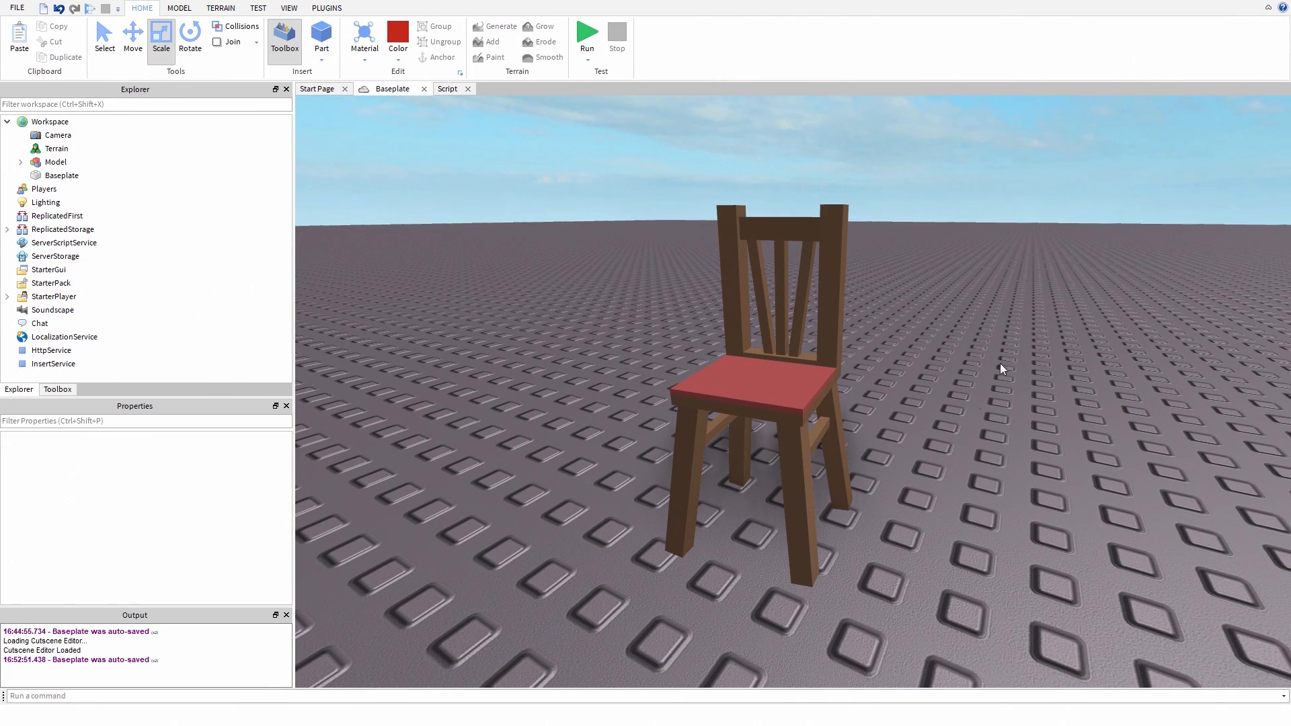
Step: Insert a new Script into the chair Model to hold the weld code
click(55, 162)
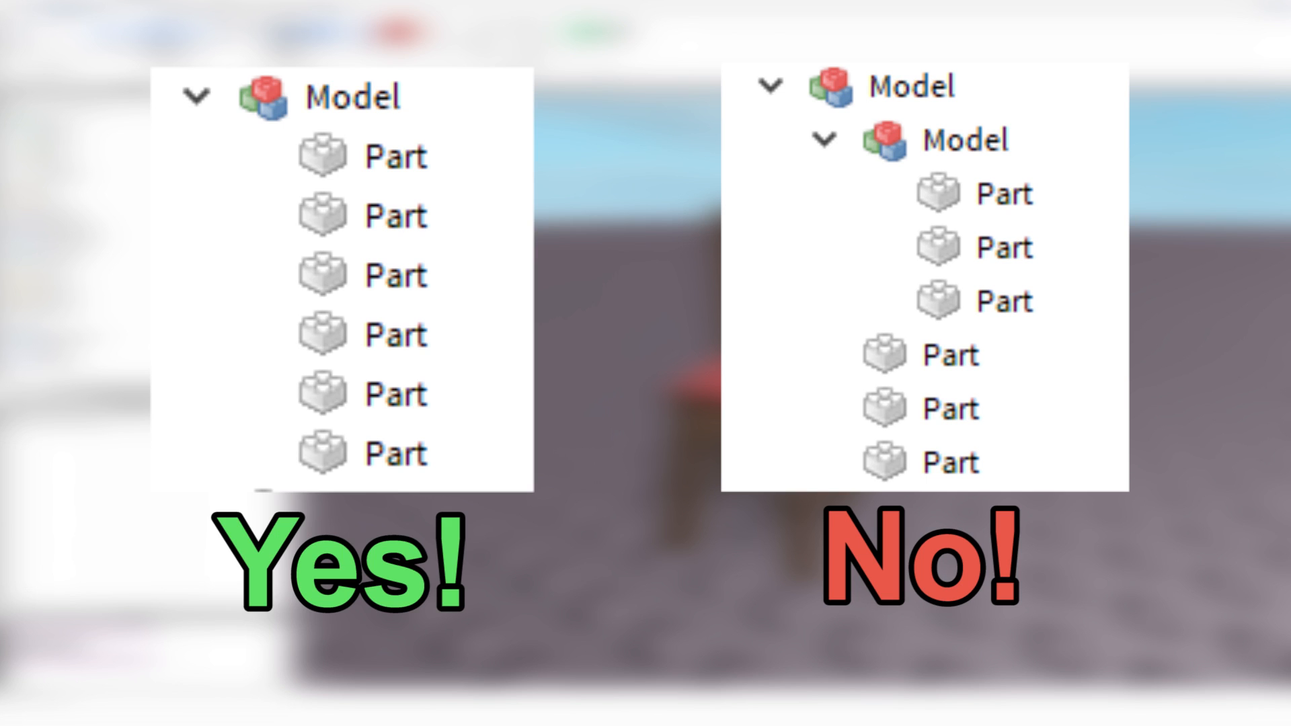
right_click(49, 163)
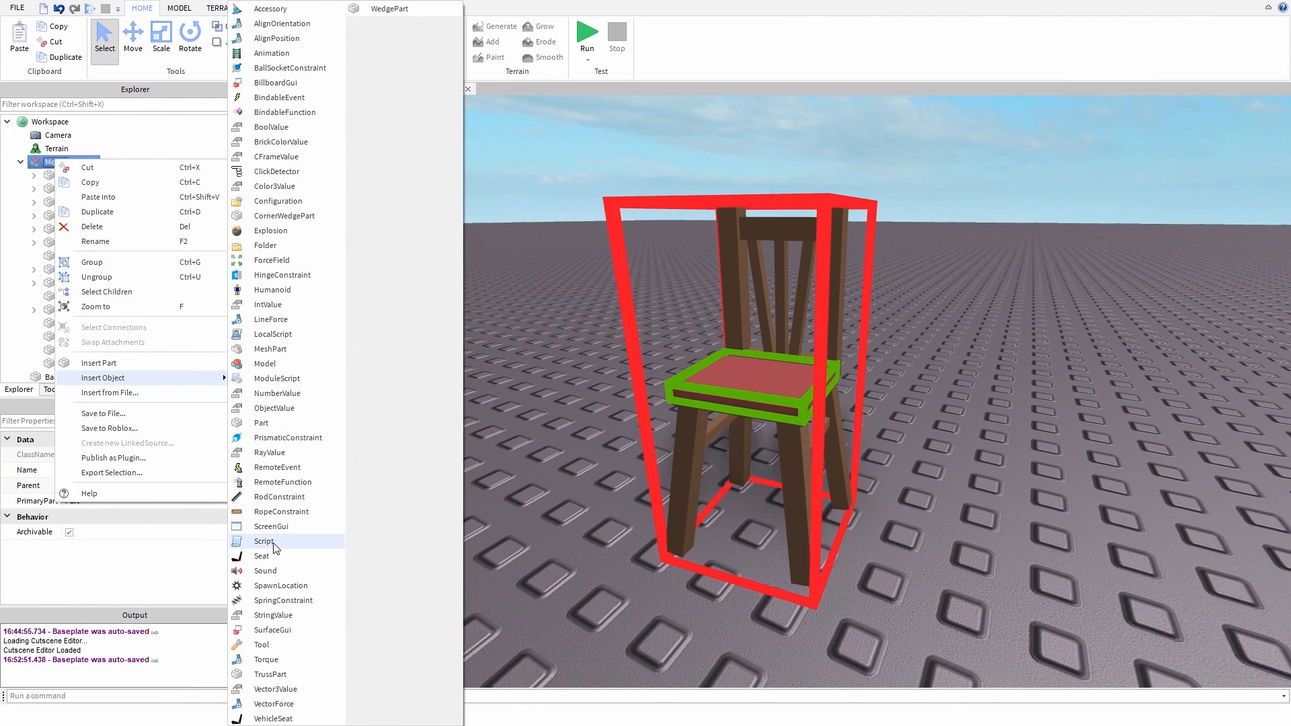
click(263, 540)
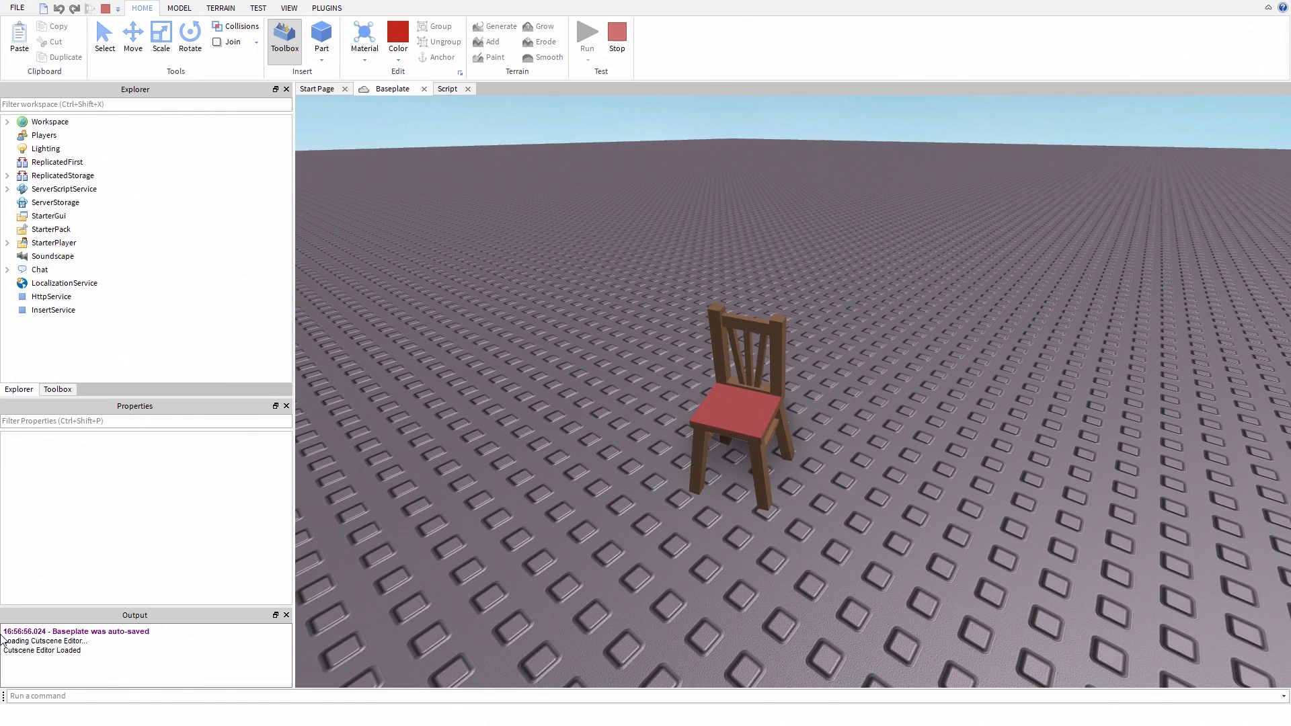
Step: Select the chair model during play and lift it above the baseplate with the Move tool
click(741, 396)
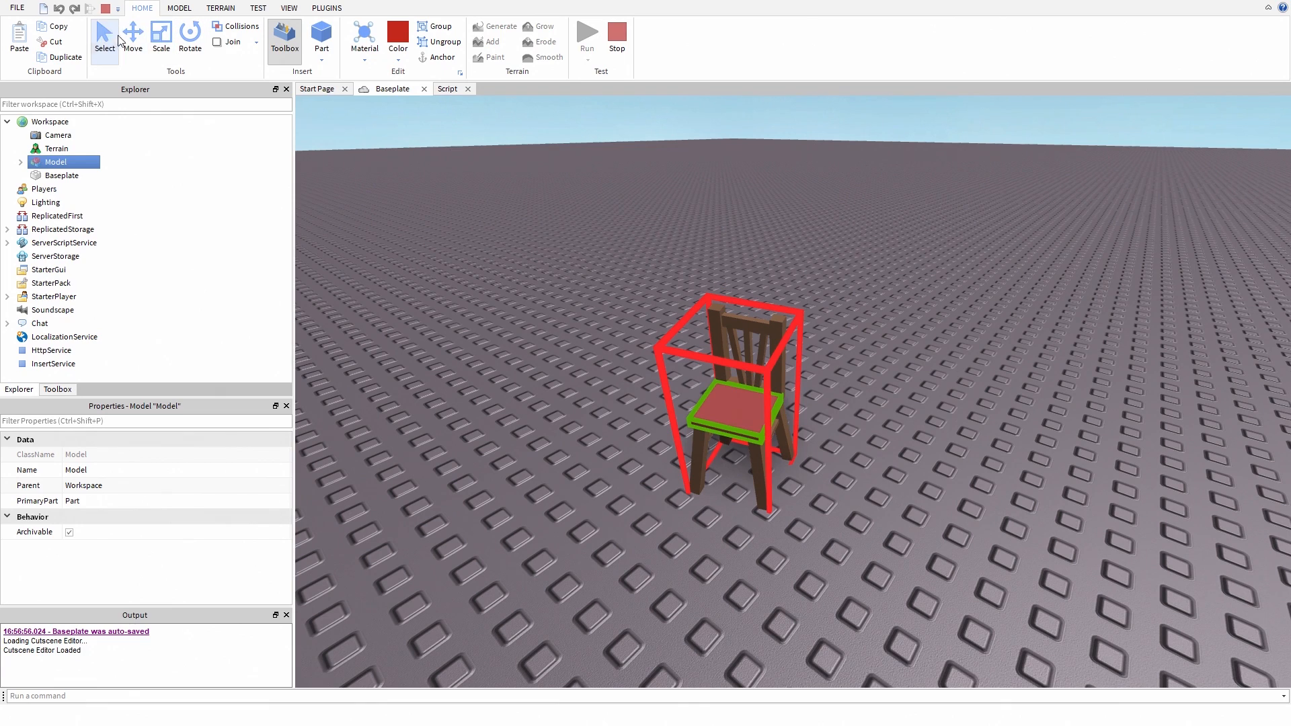
click(131, 35)
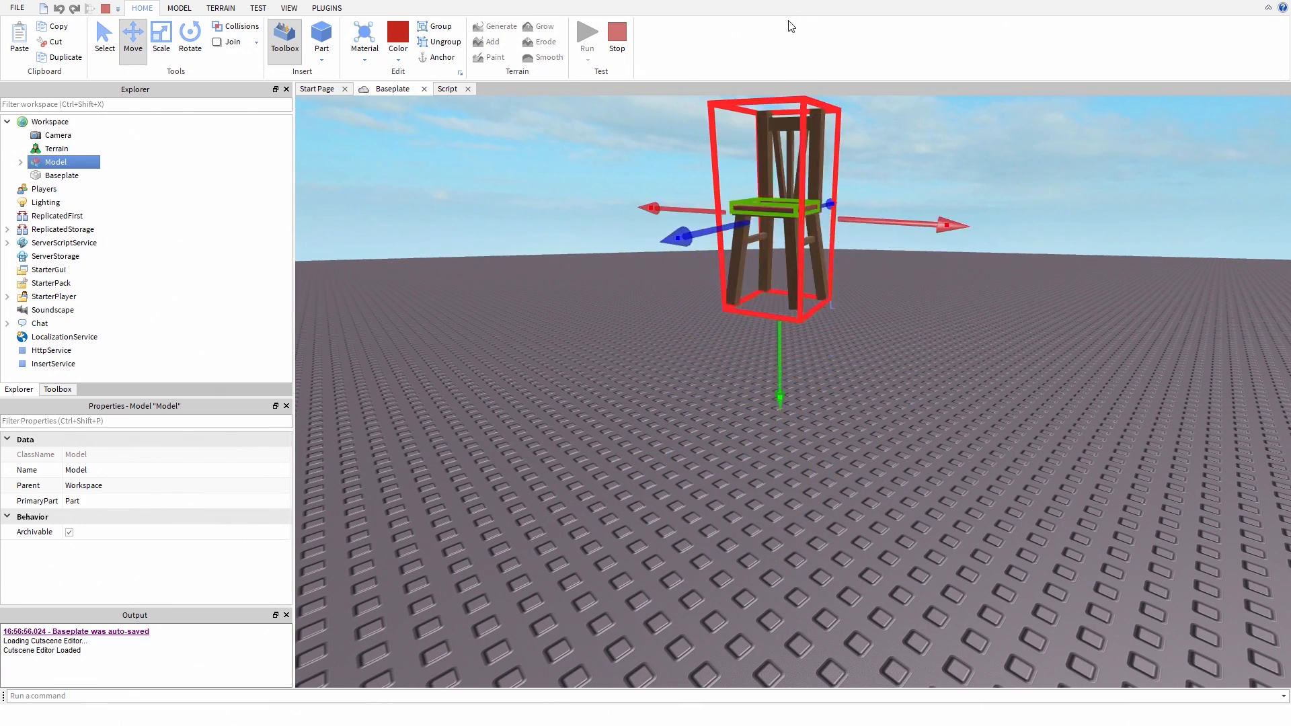